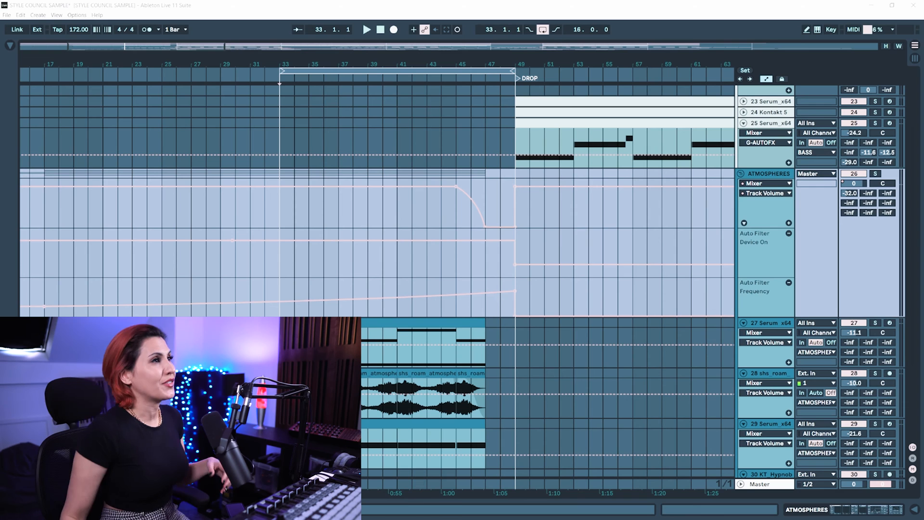
pyautogui.moveTo(286, 227)
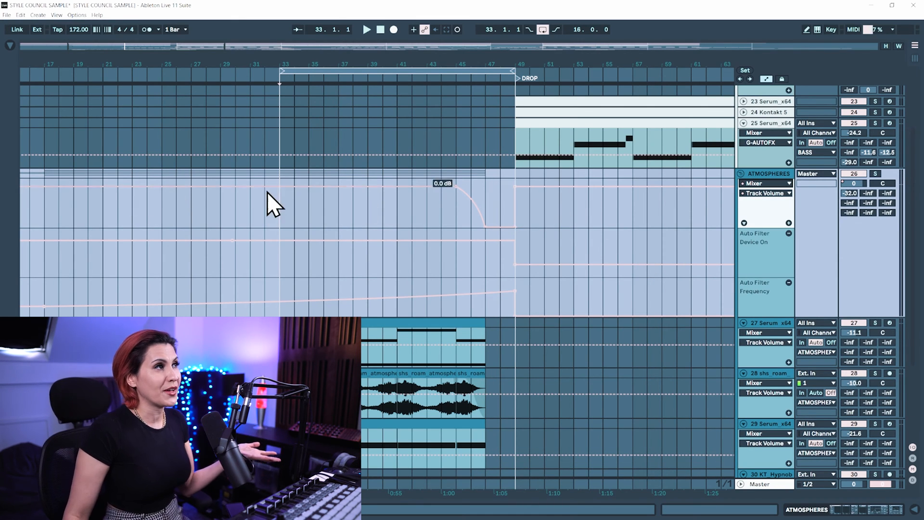
pyautogui.moveTo(789, 197)
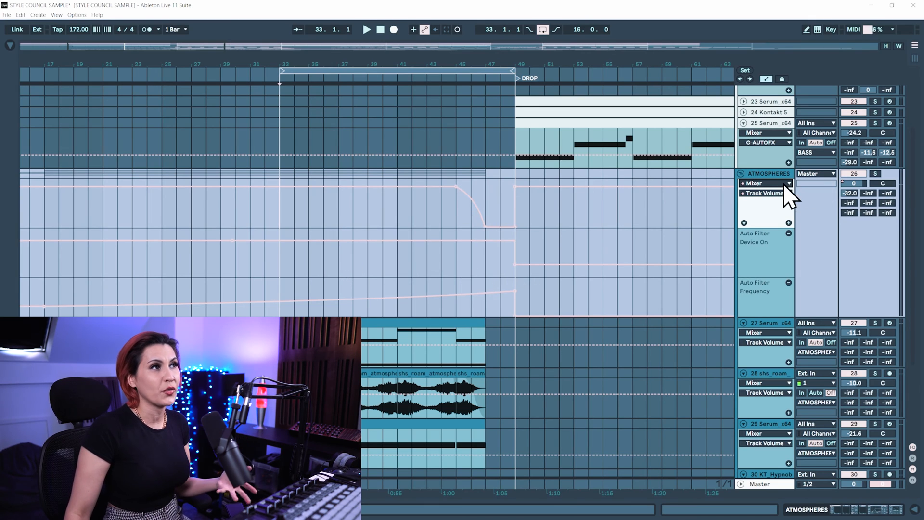
# Step: Show the ATMOSPHERES track's Auto Filter Frequency automation lane
pyautogui.click(766, 183)
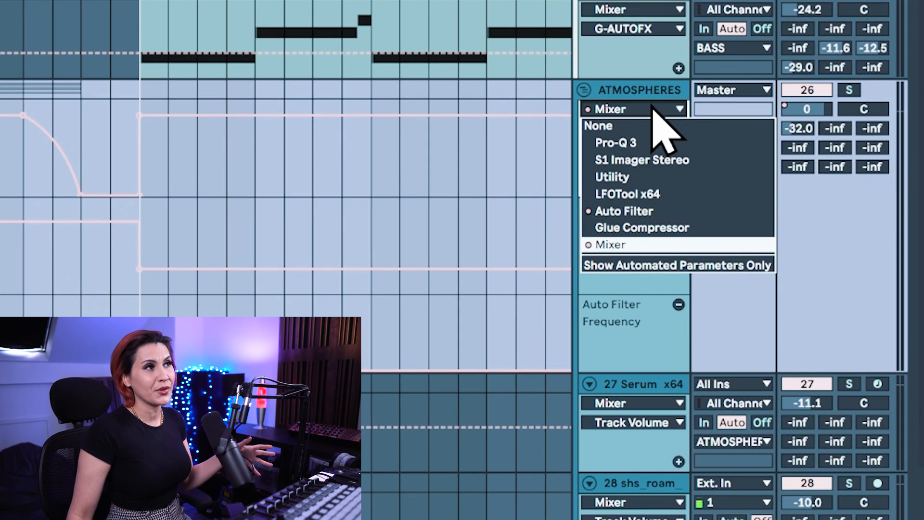
pyautogui.moveTo(633, 274)
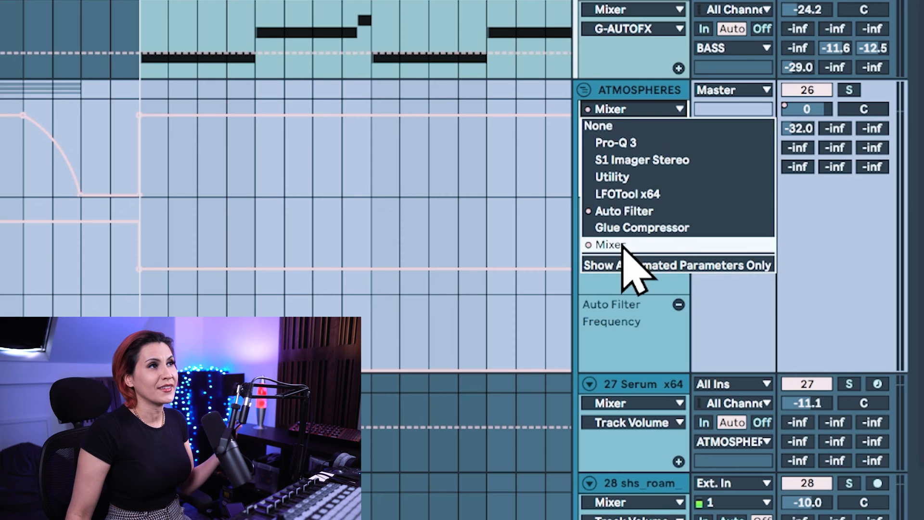
pyautogui.moveTo(630, 271)
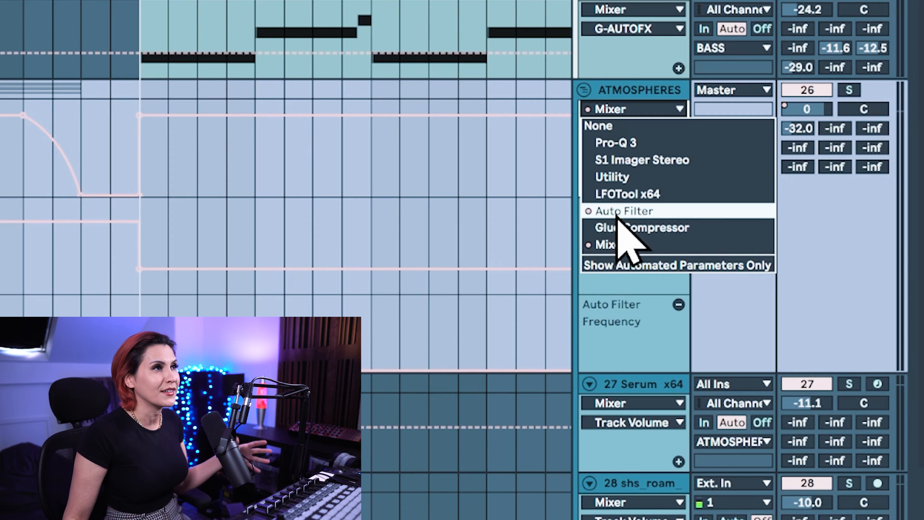
pyautogui.click(624, 210)
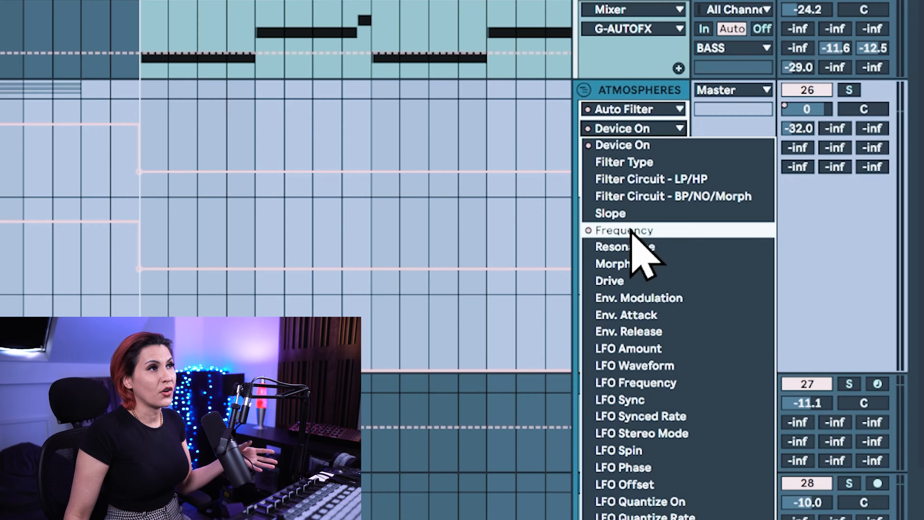
pyautogui.click(624, 230)
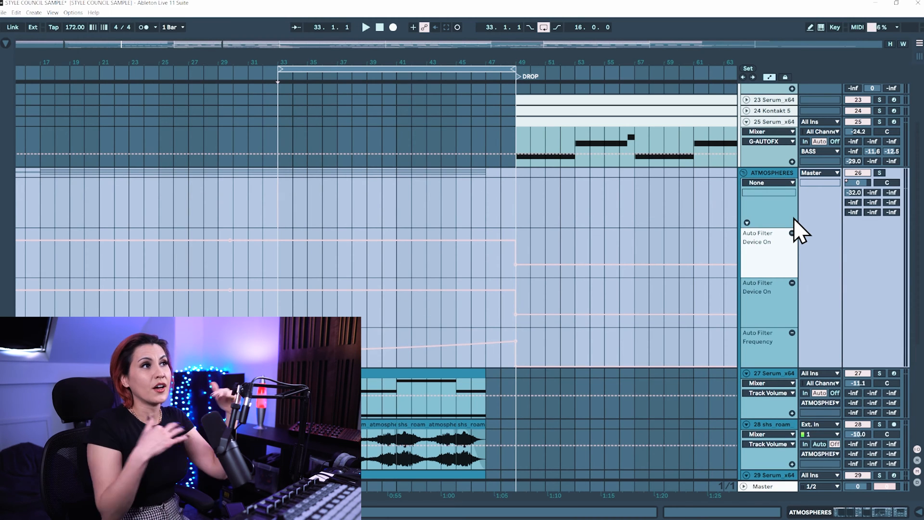
pyautogui.moveTo(792, 245)
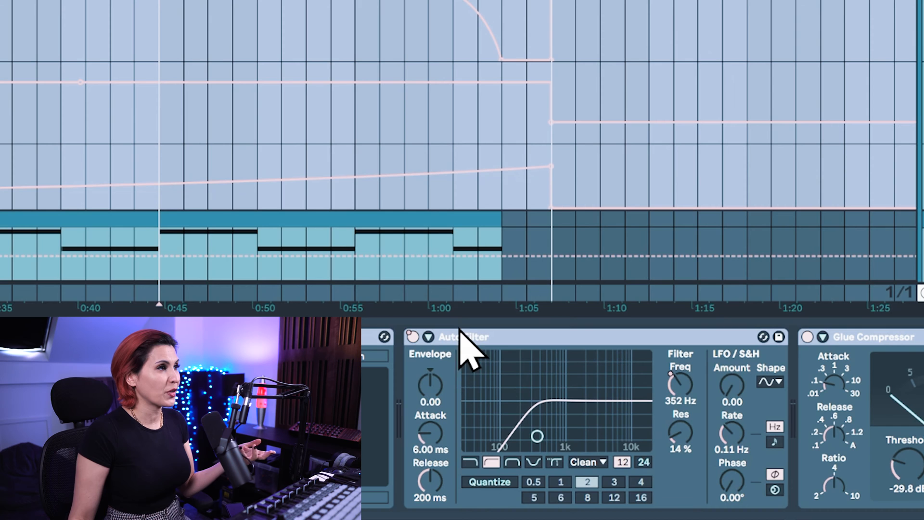
pyautogui.moveTo(425, 351)
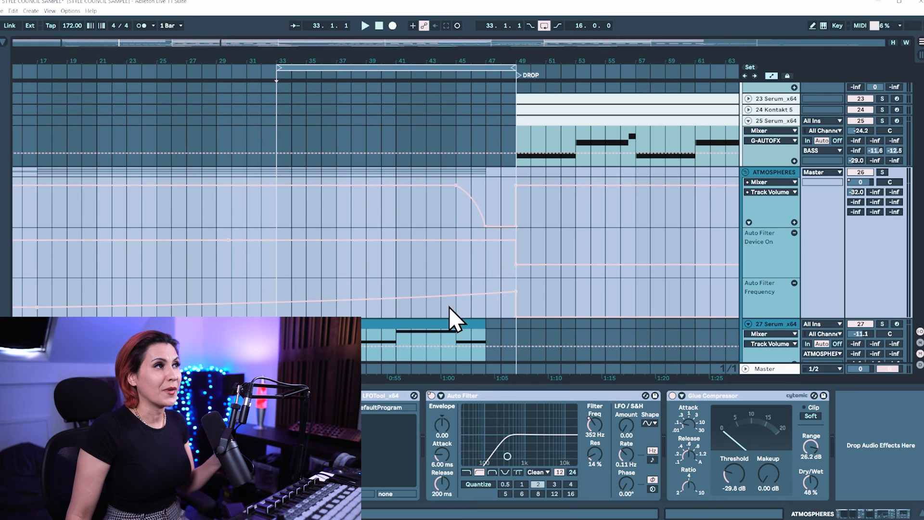
pyautogui.moveTo(551, 218)
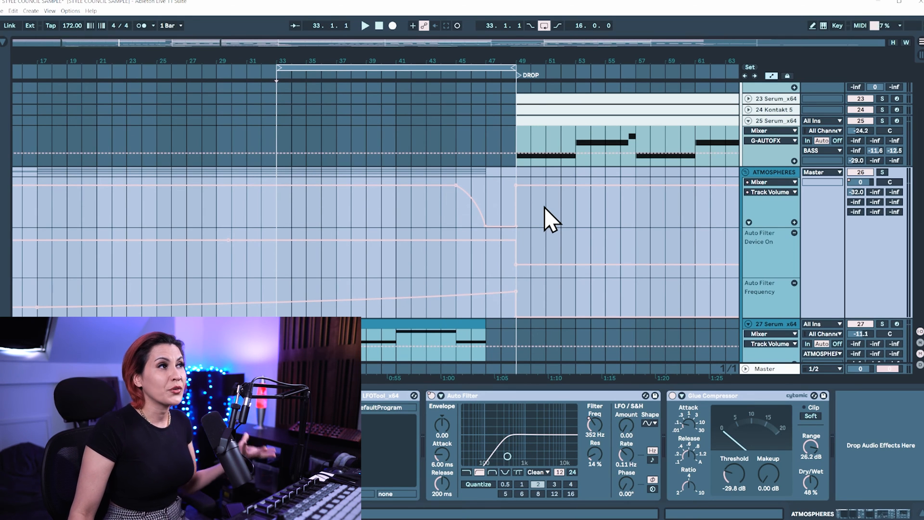
pyautogui.moveTo(569, 223)
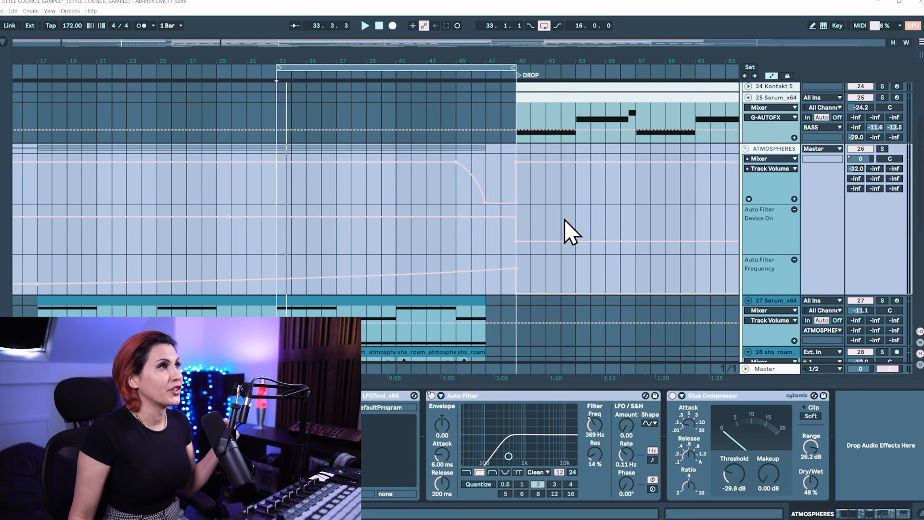
pyautogui.moveTo(560, 233)
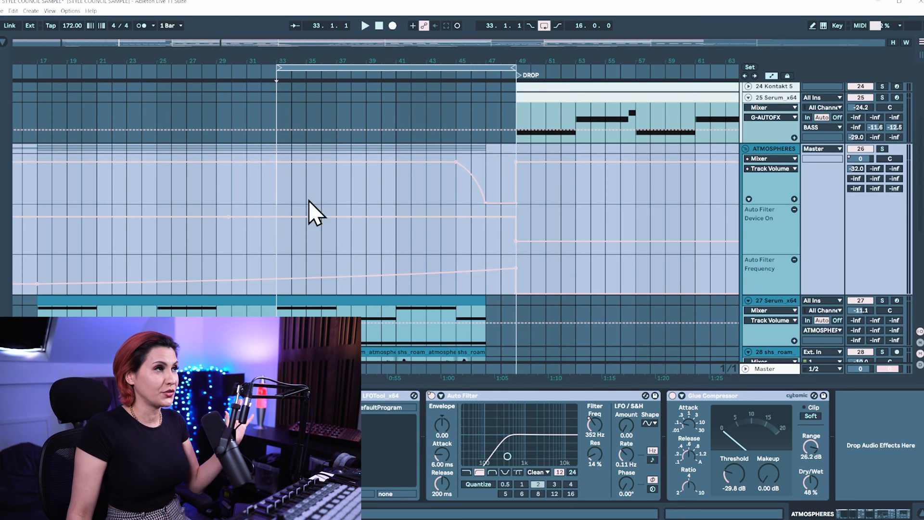
pyautogui.moveTo(336, 194)
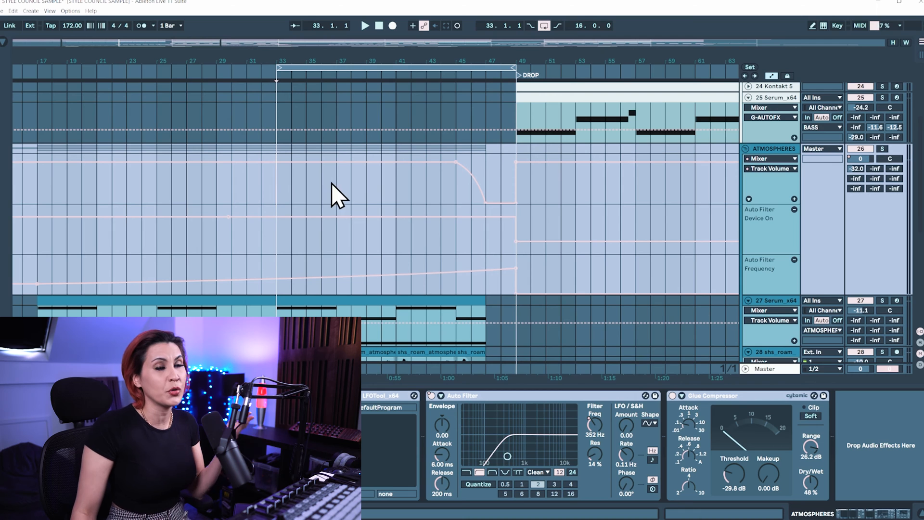
pyautogui.moveTo(362, 198)
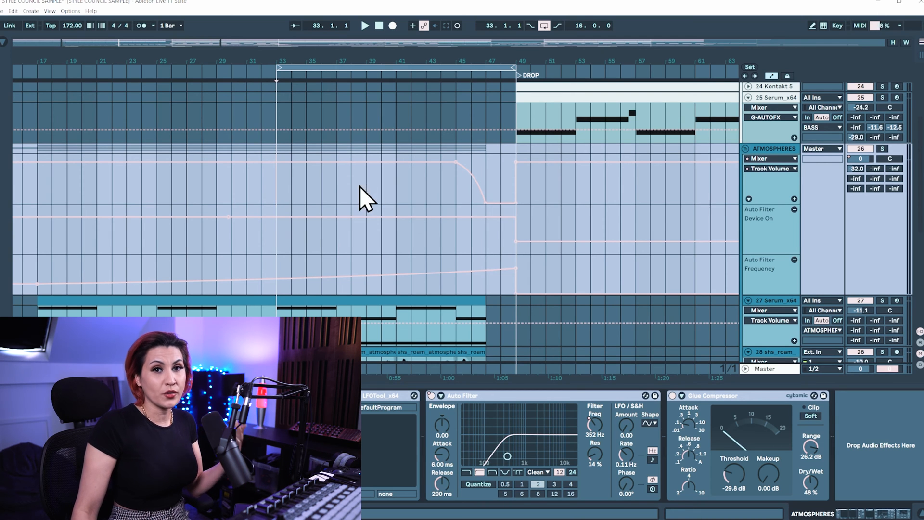
pyautogui.moveTo(394, 194)
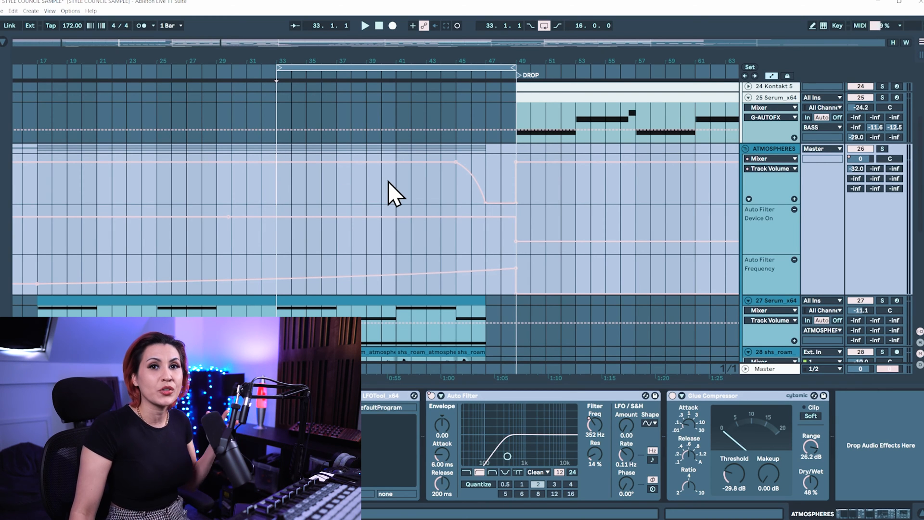
pyautogui.moveTo(289, 197)
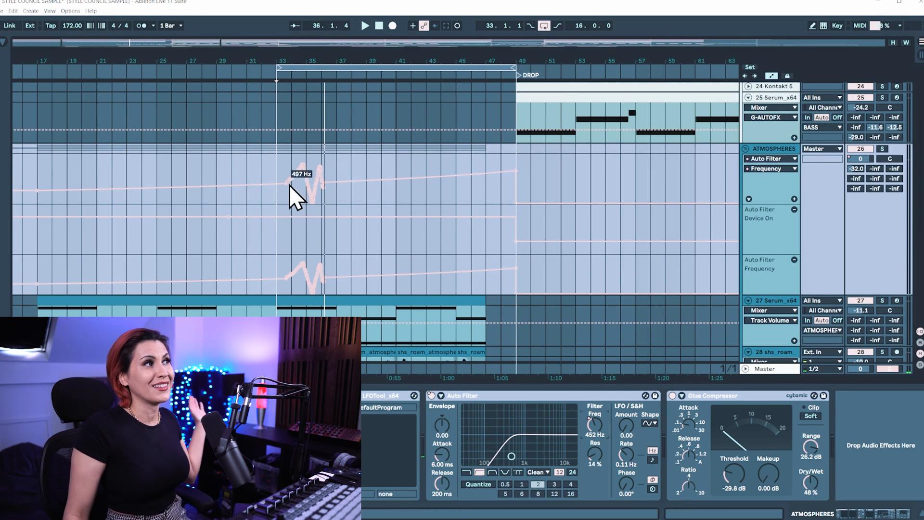
pyautogui.moveTo(475, 198)
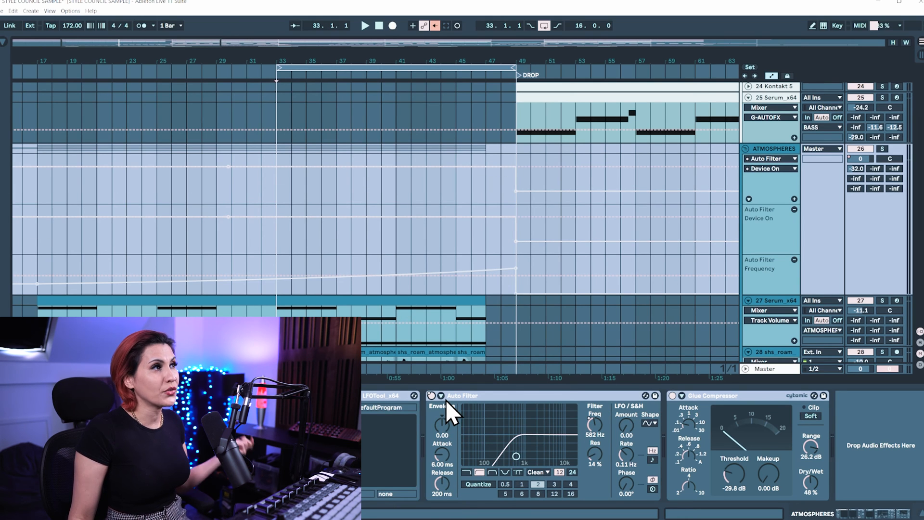
pyautogui.moveTo(790, 177)
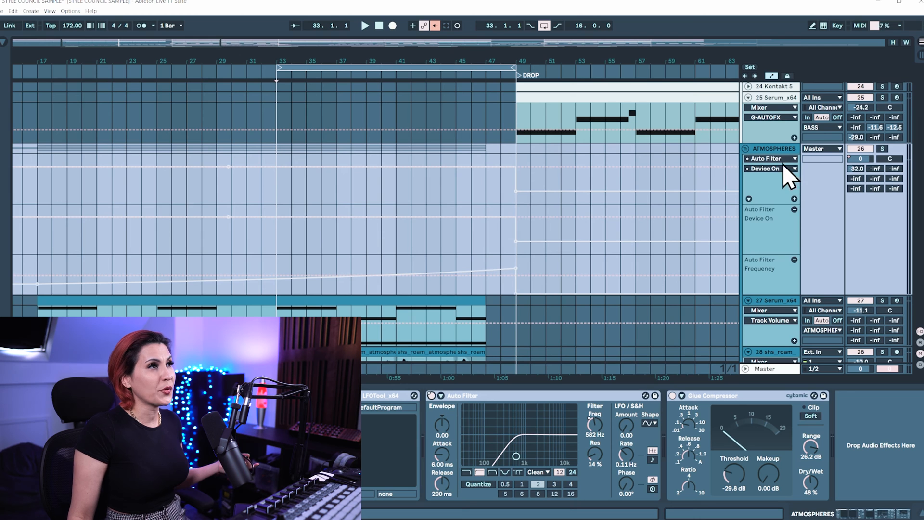
# Step: Switch the ATMOSPHERES top automation lane back to Track Volume
pyautogui.click(769, 168)
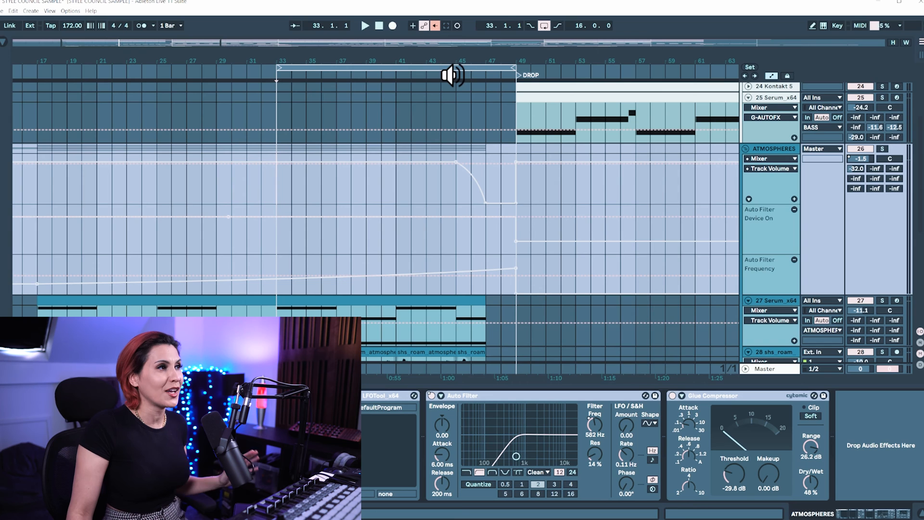
# Step: Start playback to hear the ATMOSPHERES build with overridden automation
pyautogui.click(365, 26)
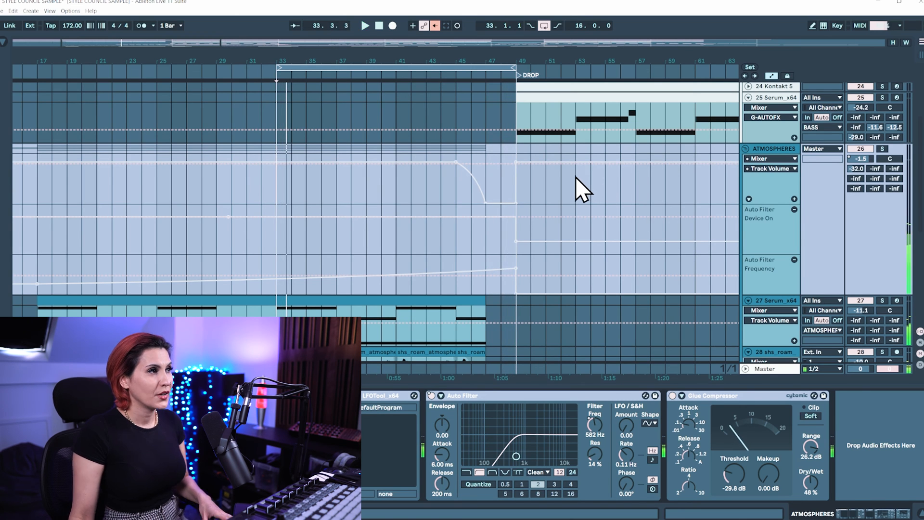
pyautogui.moveTo(607, 215)
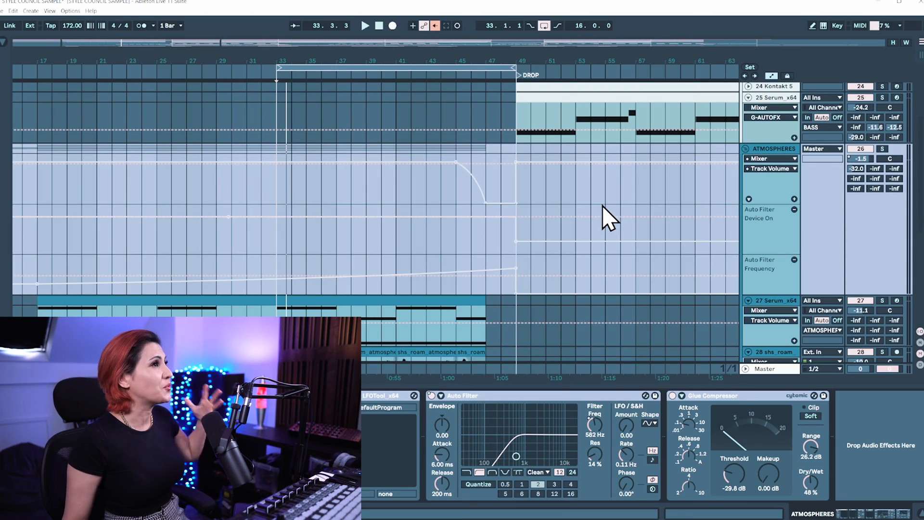